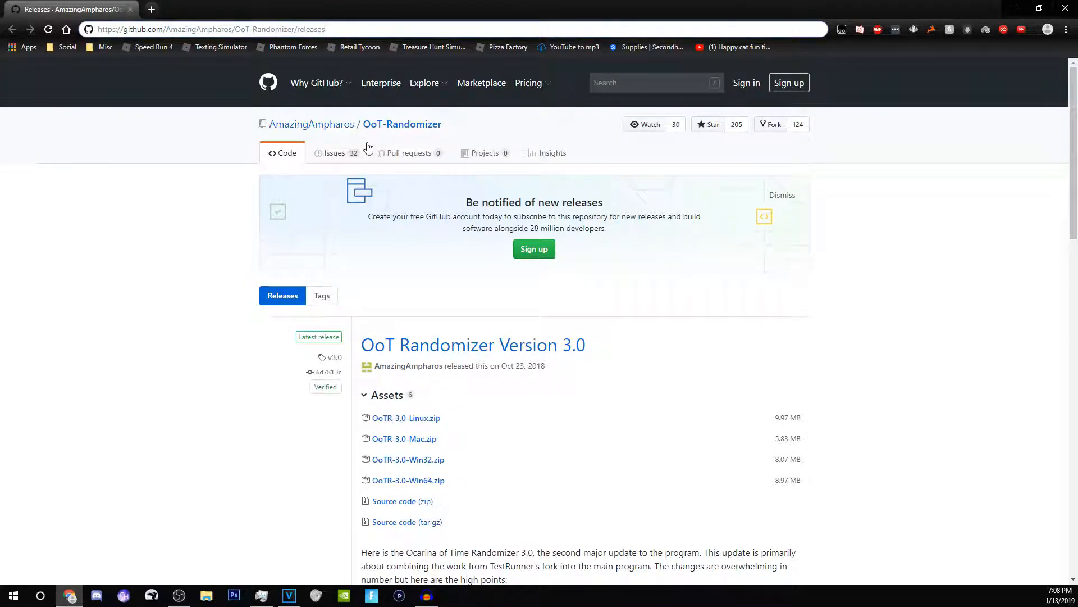
Step: Download the OoTR-3.0-Win64.zip asset from the GitHub Releases page
scroll(down, 3)
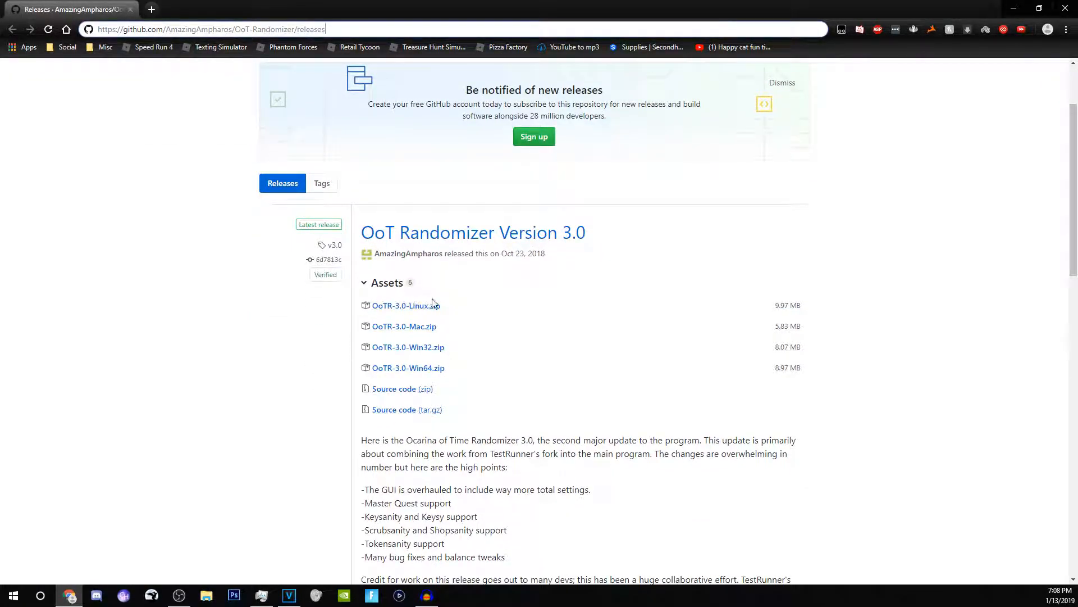
mouse_move(408, 367)
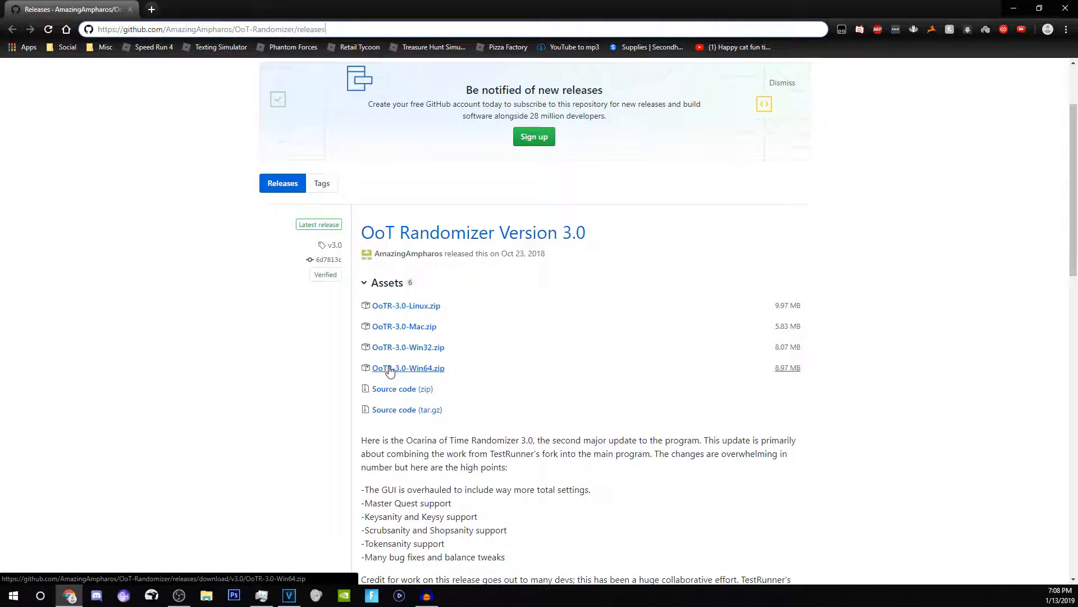
click(408, 367)
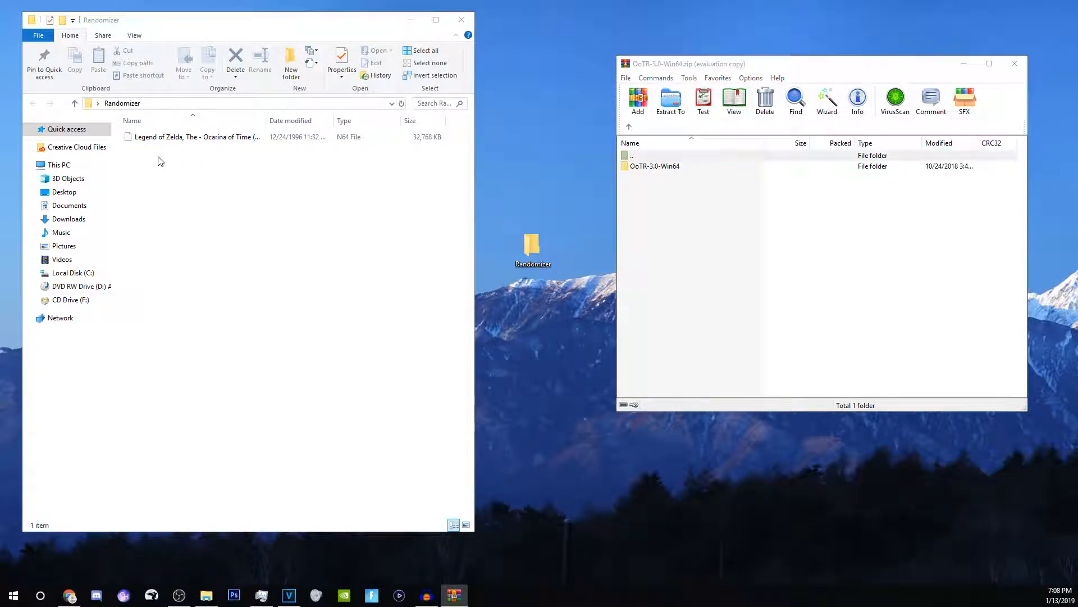
Step: Open the OoTR-3.0-Win64 folder in WinRAR and move its files into the Randomizer folder
click(195, 137)
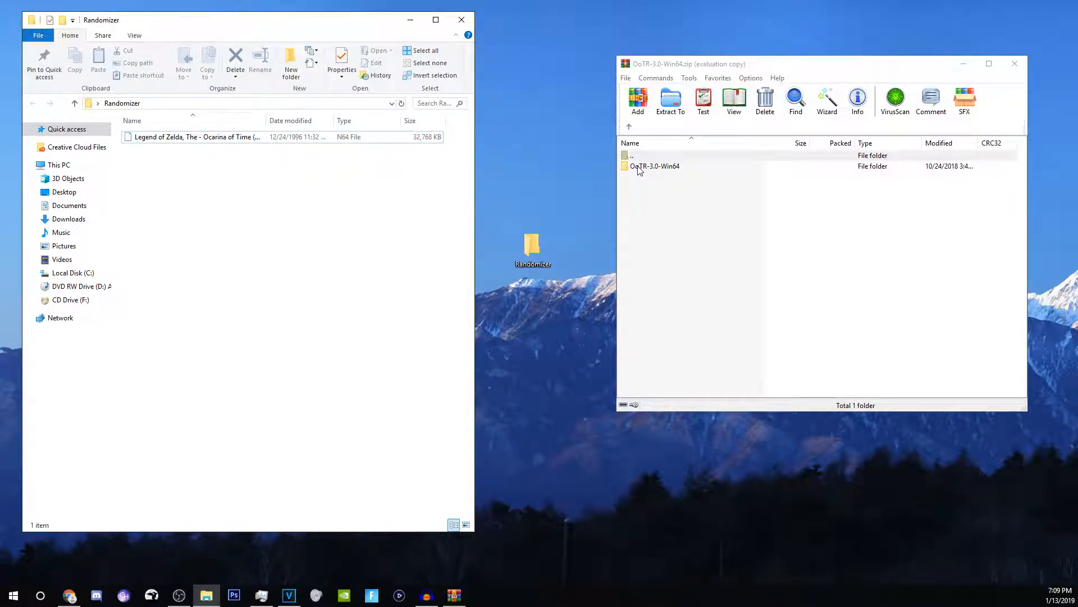
double_click(654, 166)
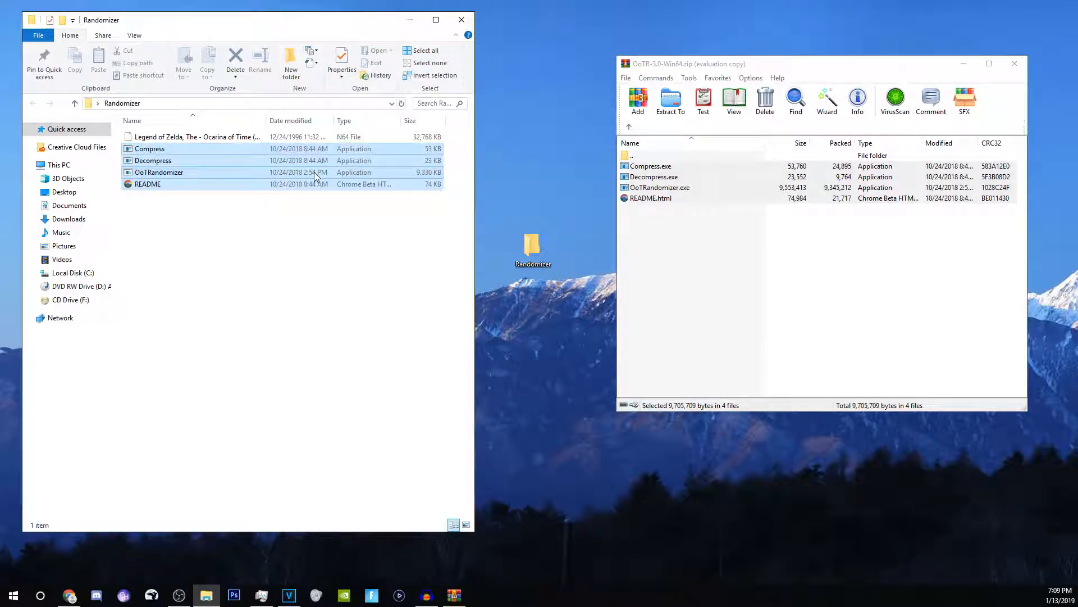
Step: Launch OoTRandomizer and choose the Zelda ROM in the Randomizer folder as base ROM
right_click(423, 173)
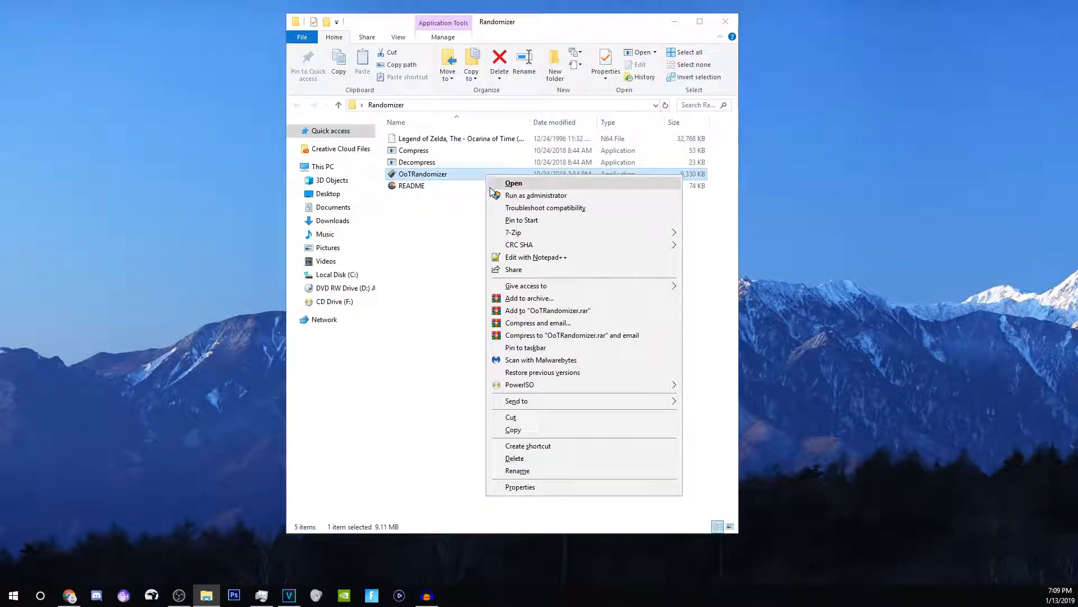
click(496, 195)
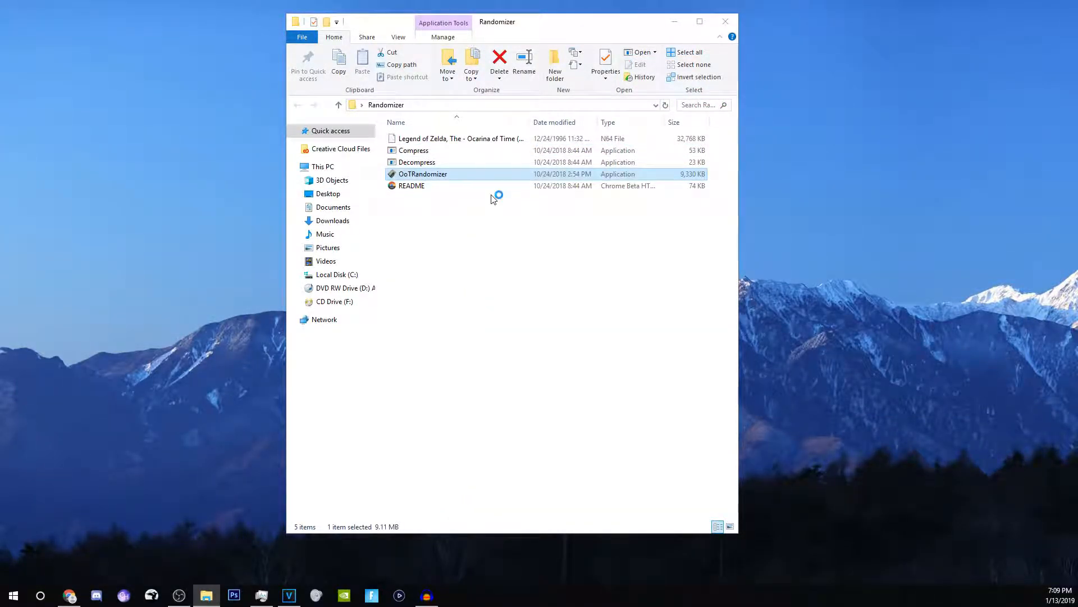
double_click(422, 173)
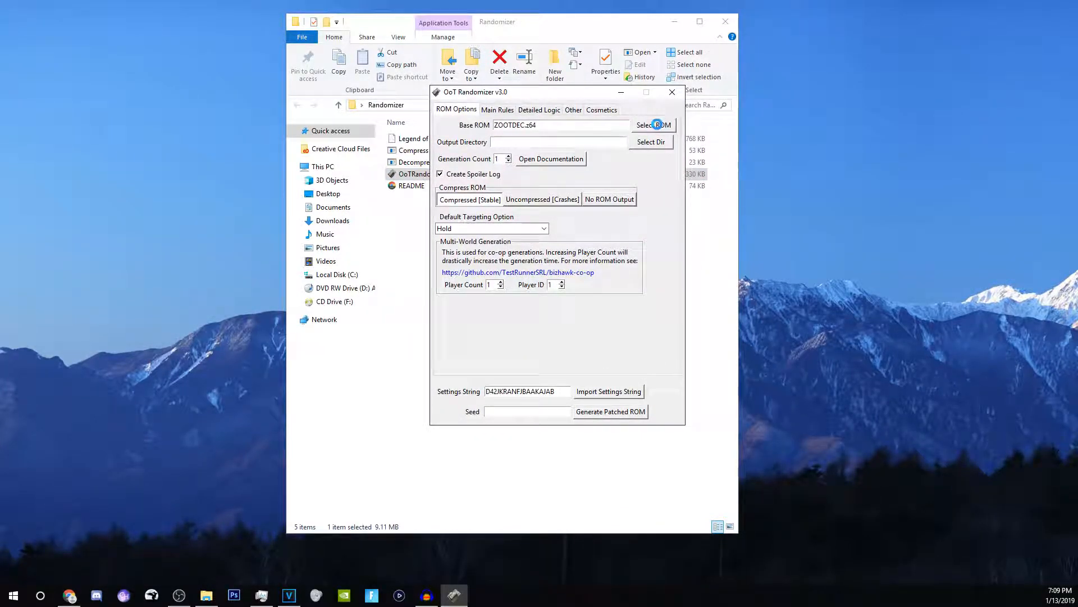
click(653, 124)
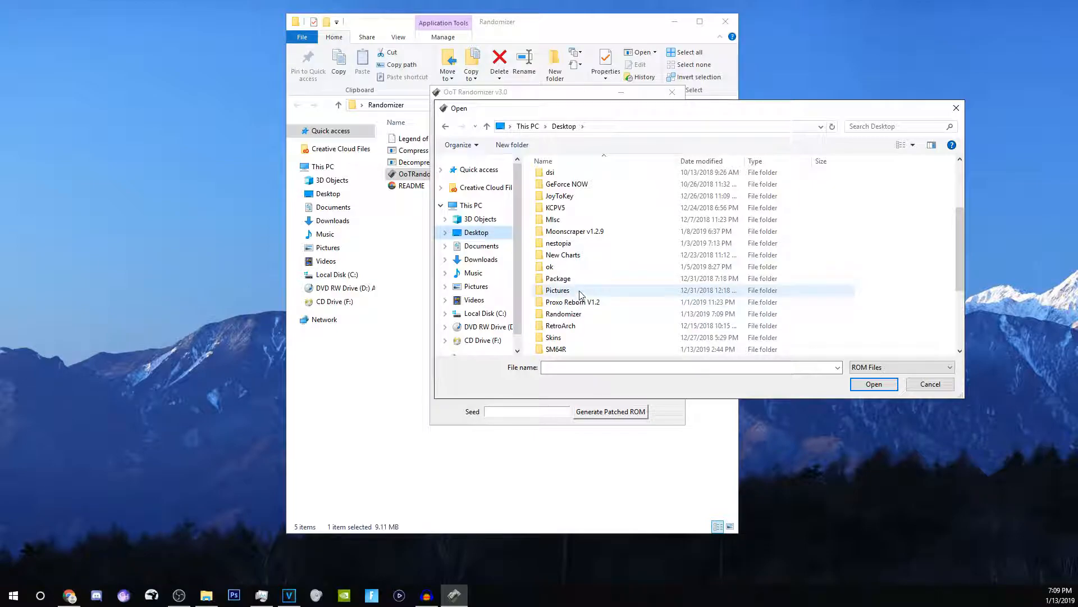
double_click(563, 314)
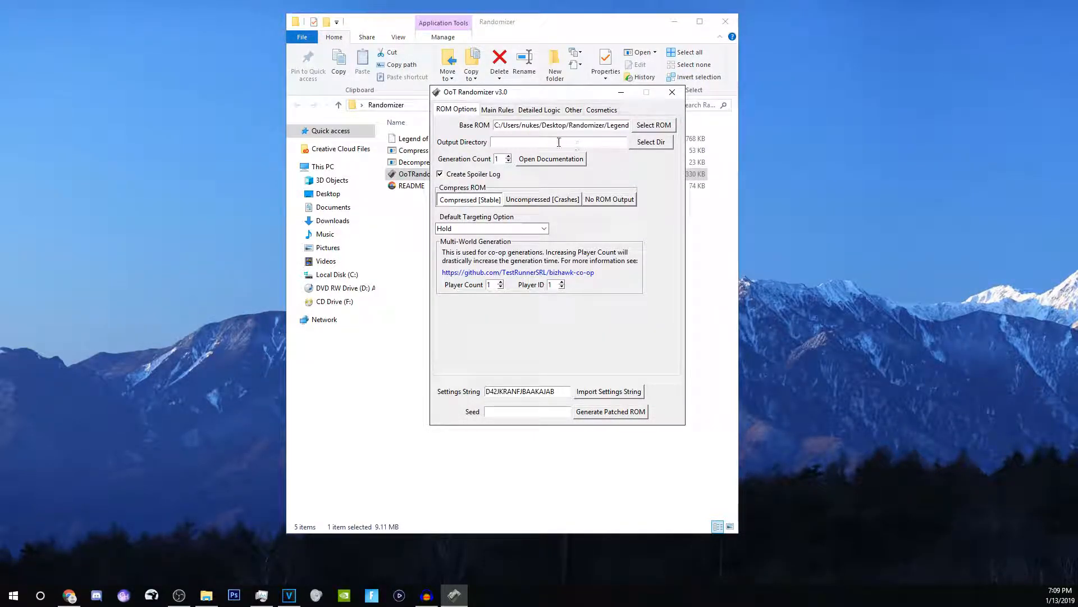
Step: Set the Kokiri Tunic Color to Goron Red on the Cosmetics tab
click(497, 109)
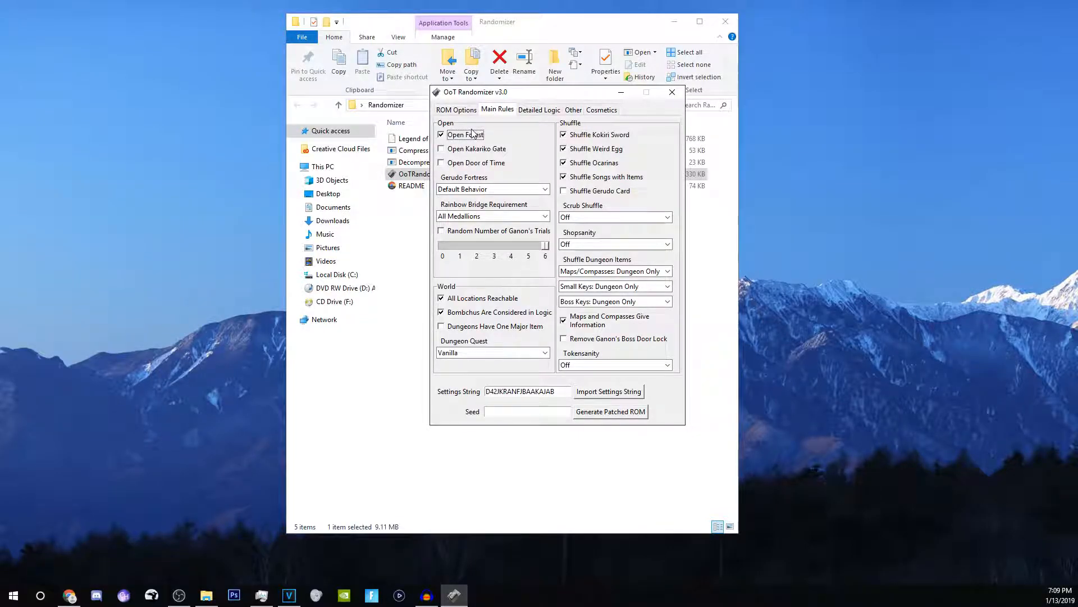
click(538, 110)
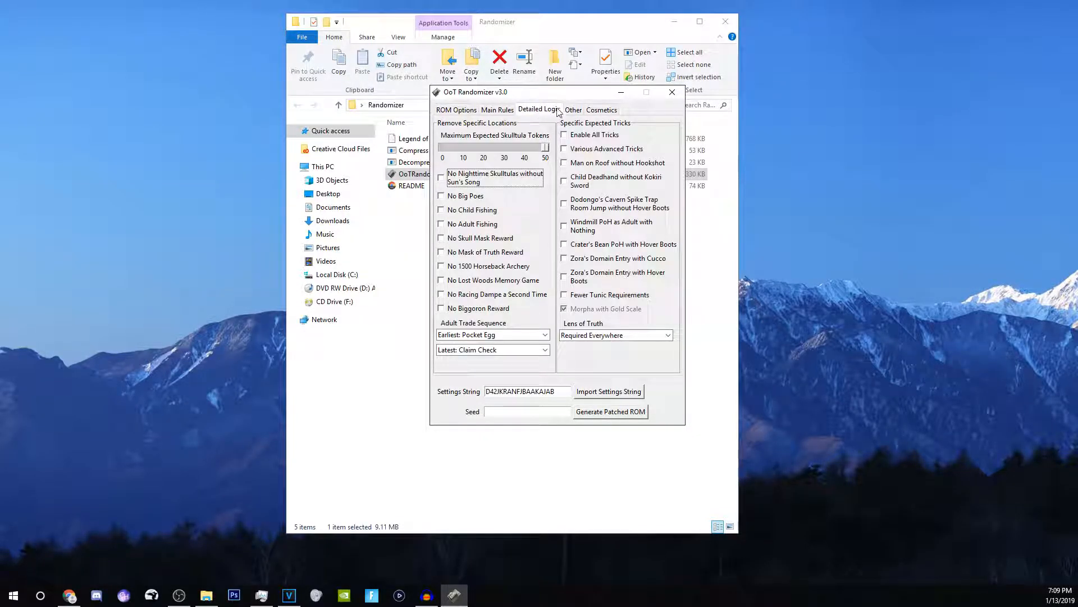
click(601, 111)
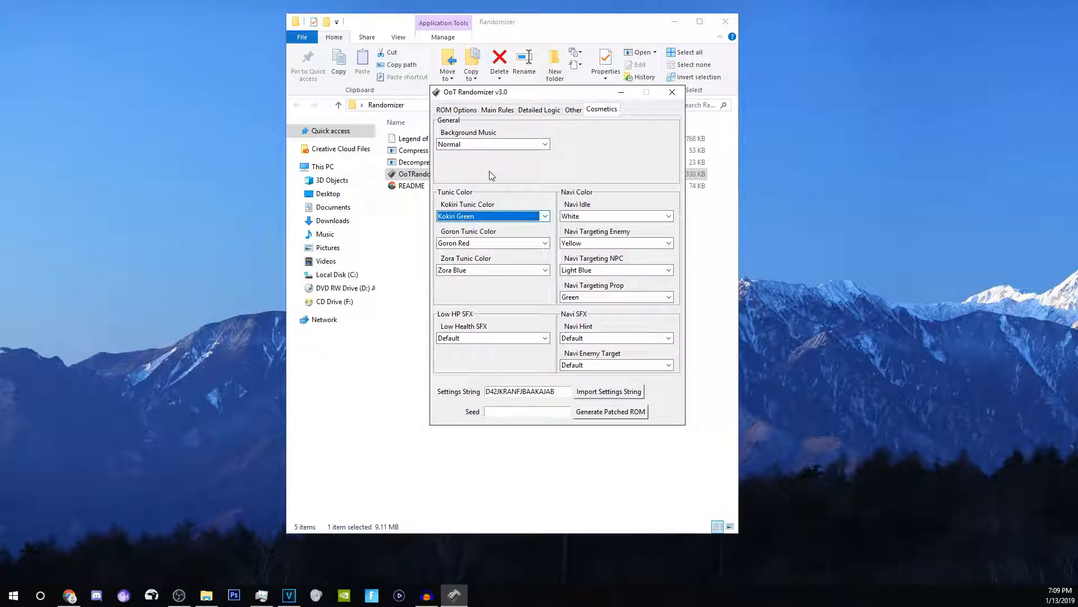
click(545, 216)
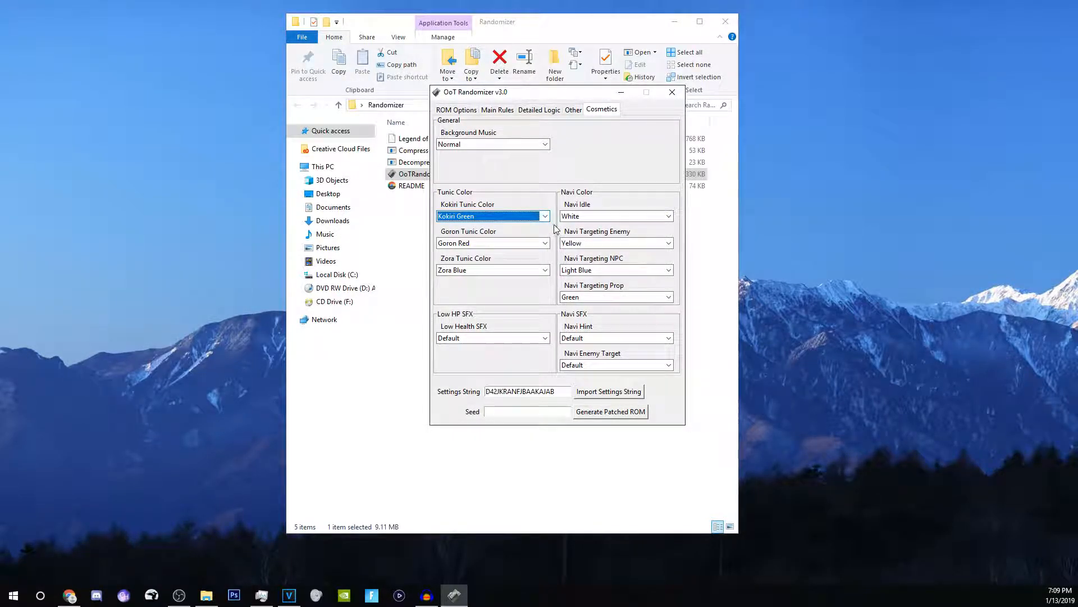
click(545, 216)
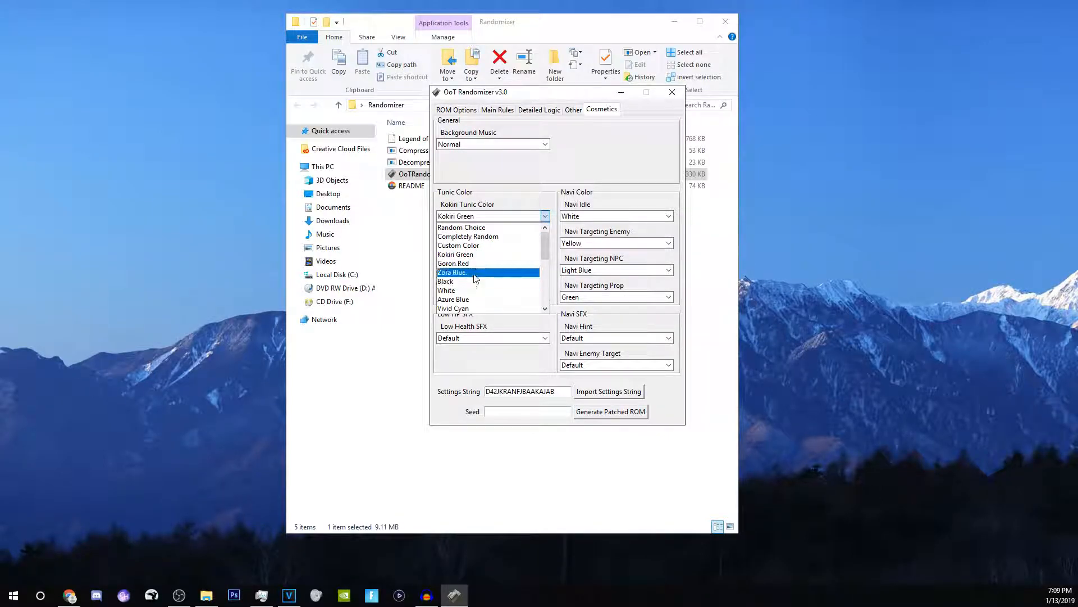
click(454, 263)
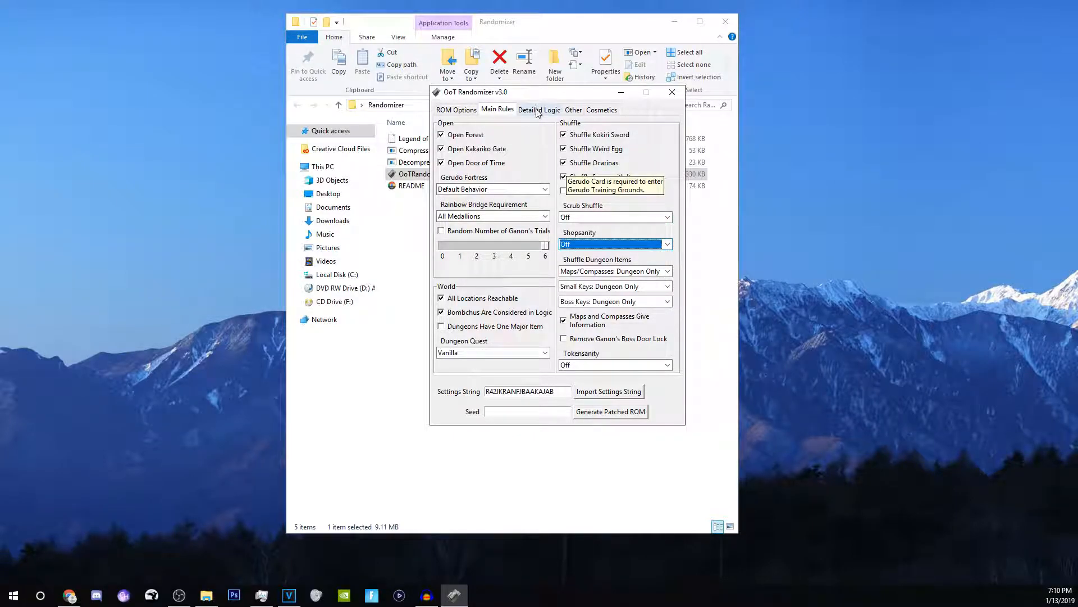
Step: Review the Misc and Detailed Logic tabs, then return to ROM Options
click(573, 109)
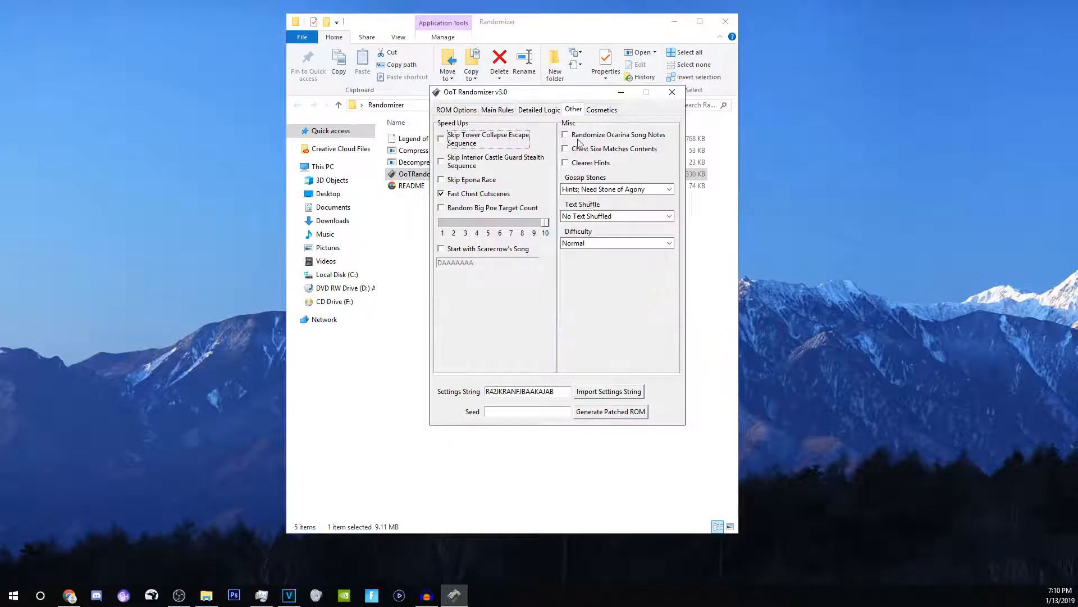
click(539, 109)
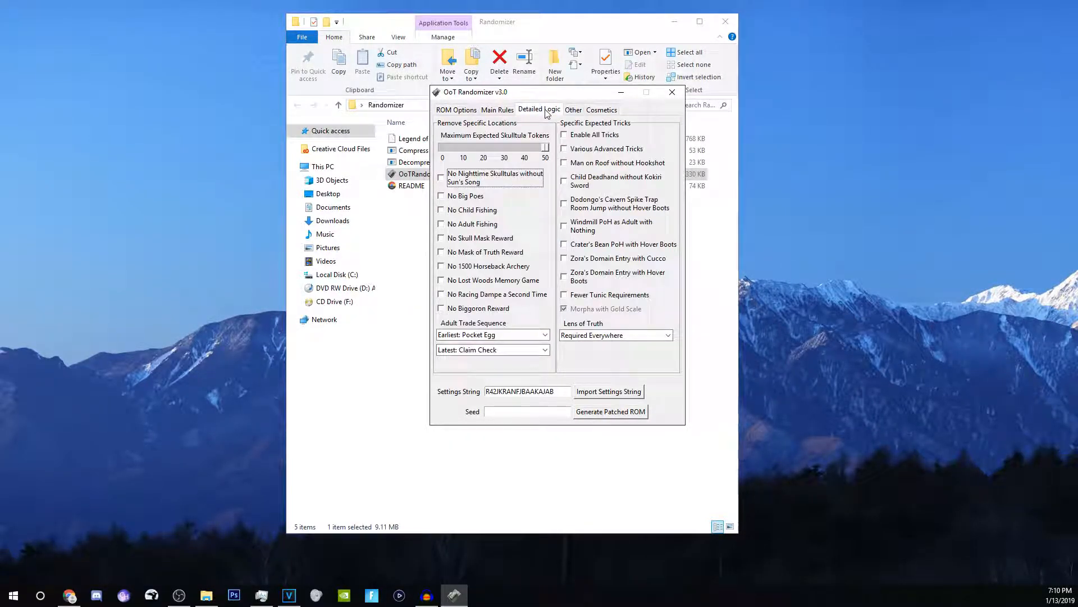
click(456, 109)
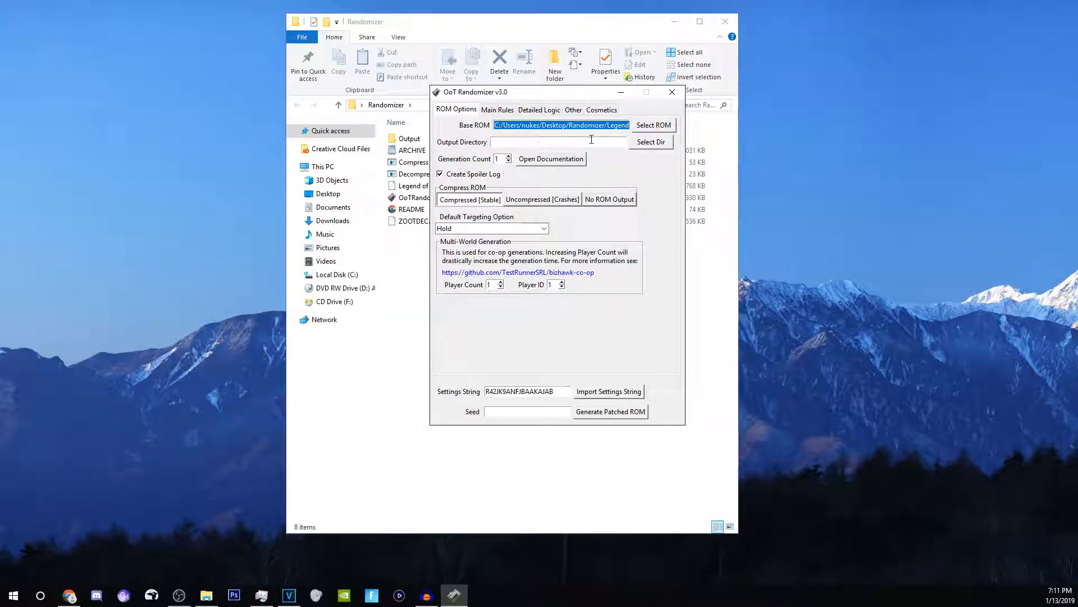
Step: Set the output directory to Randomizer\Output and generate the patched ROM
click(651, 141)
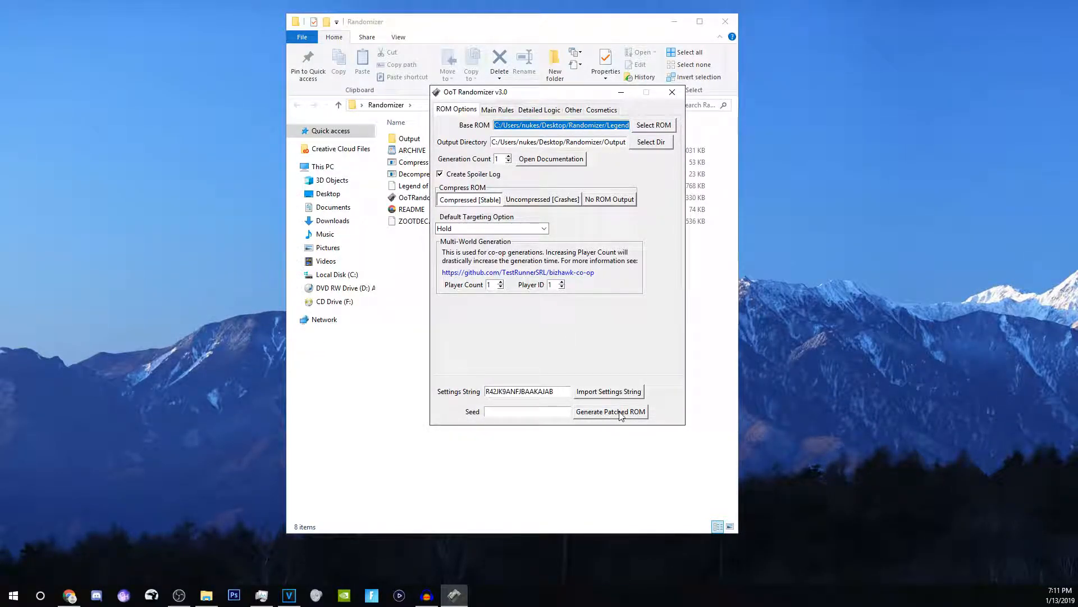
click(609, 411)
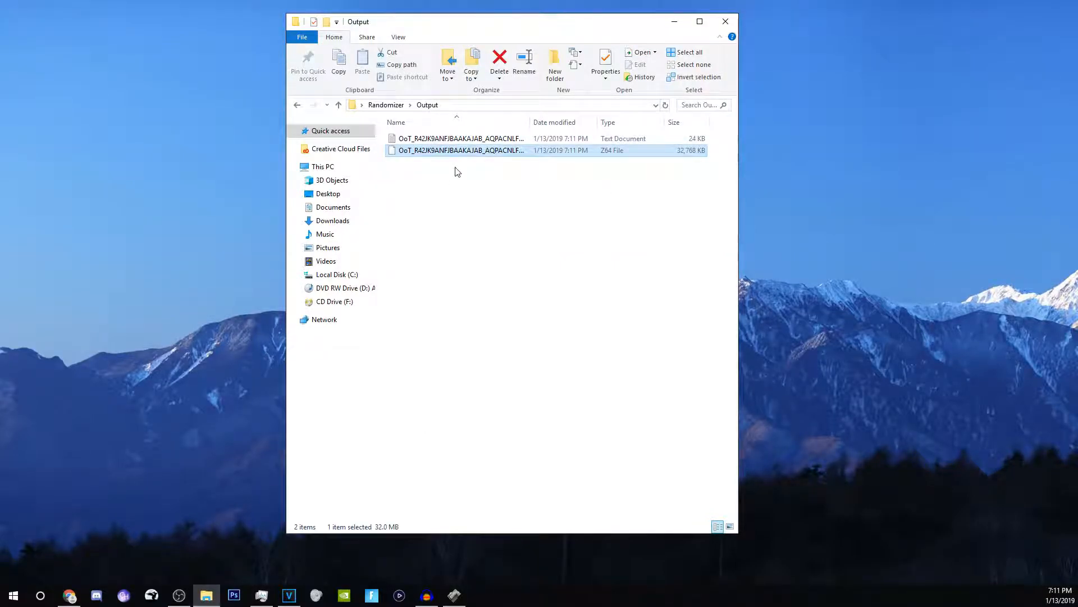
click(461, 138)
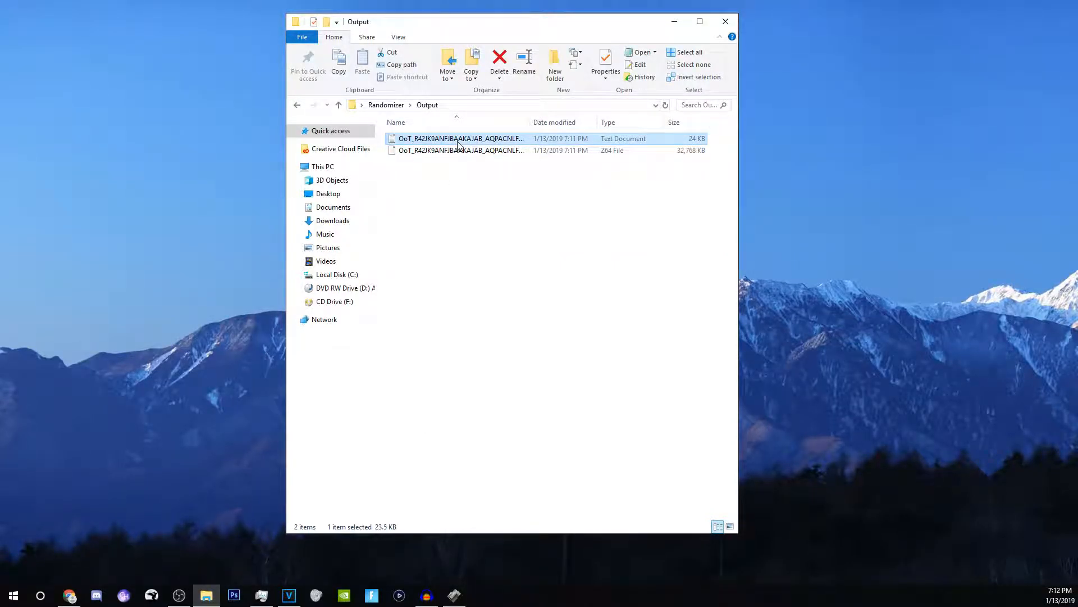
click(610, 411)
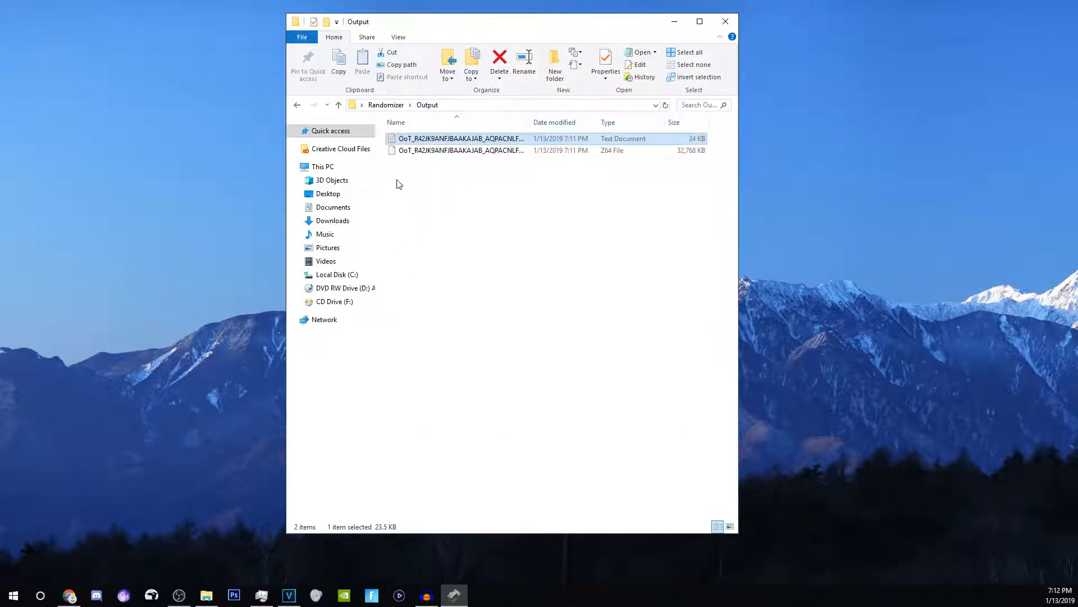
click(460, 150)
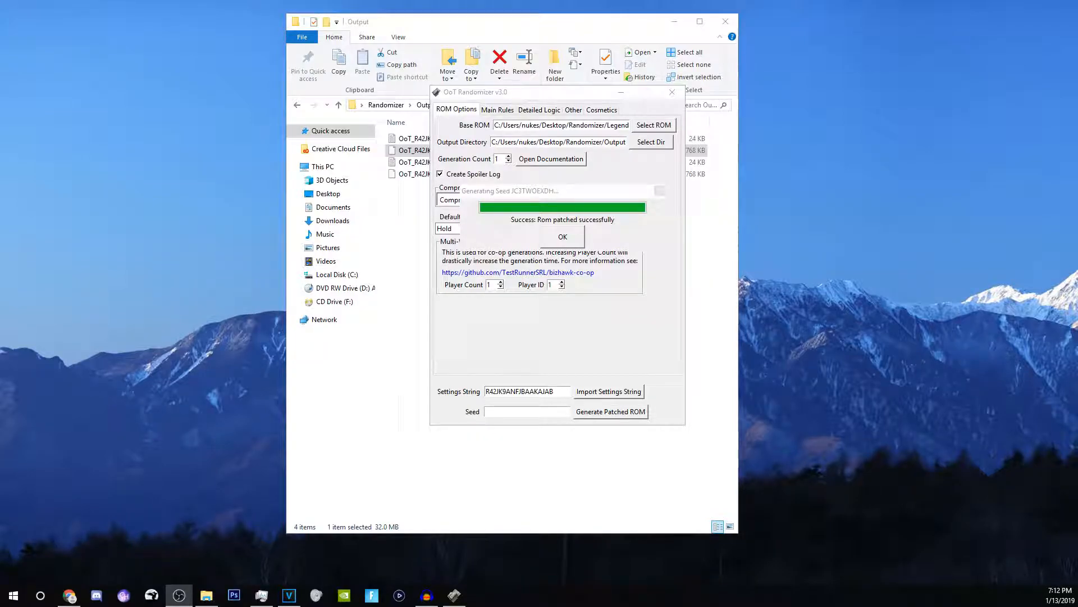
mouse_move(789, 363)
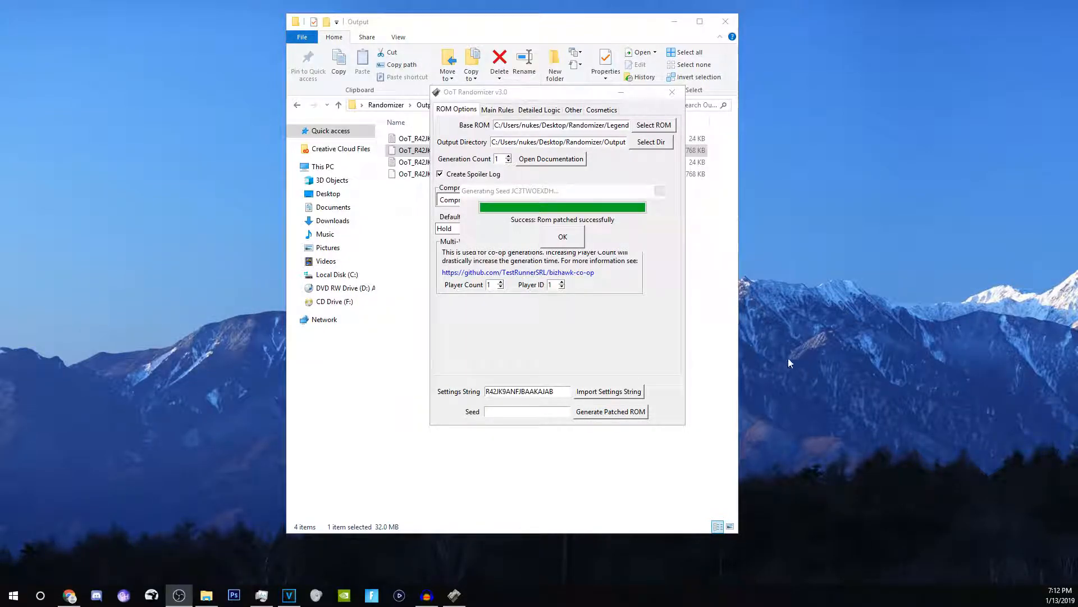
Step: Dismiss the 'Rom patched successfully' message and switch windows from the taskbar
click(562, 236)
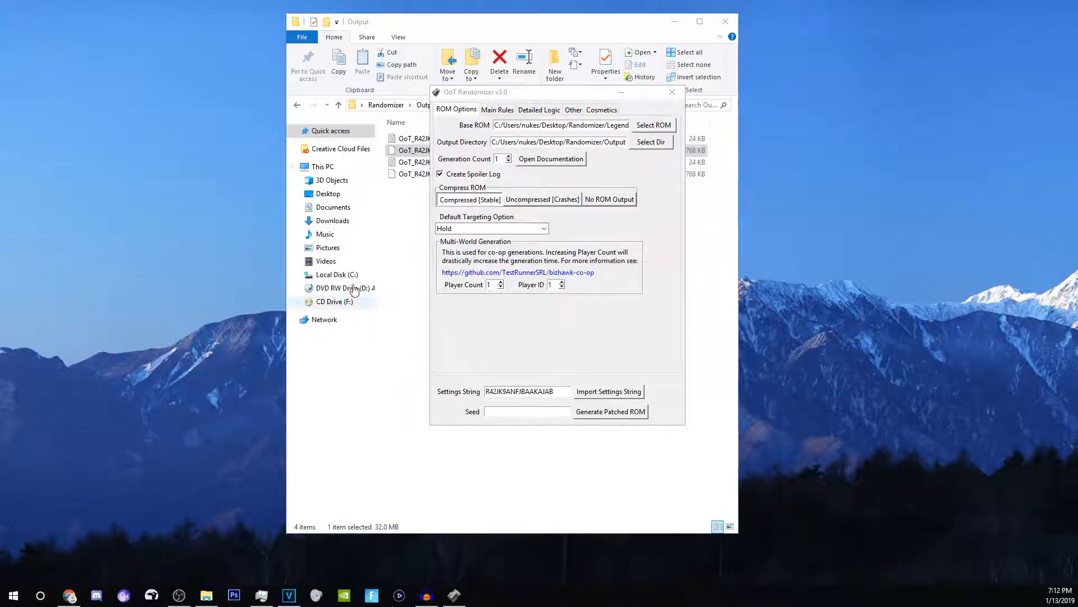
click(481, 595)
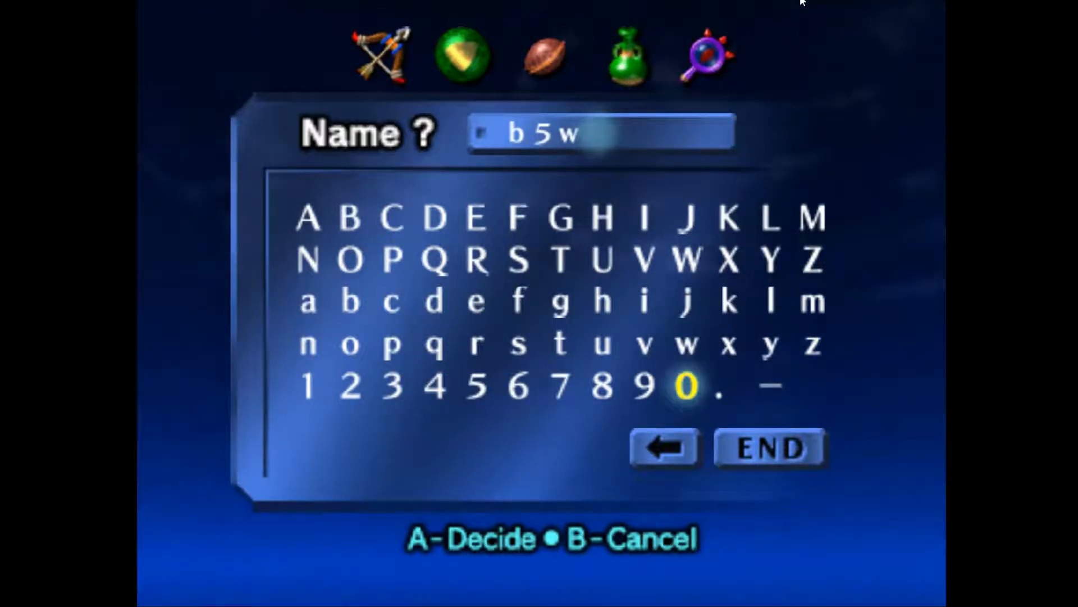
Step: Run the generated Z64 ROM in RetroArch and enter the save name b5w
click(770, 448)
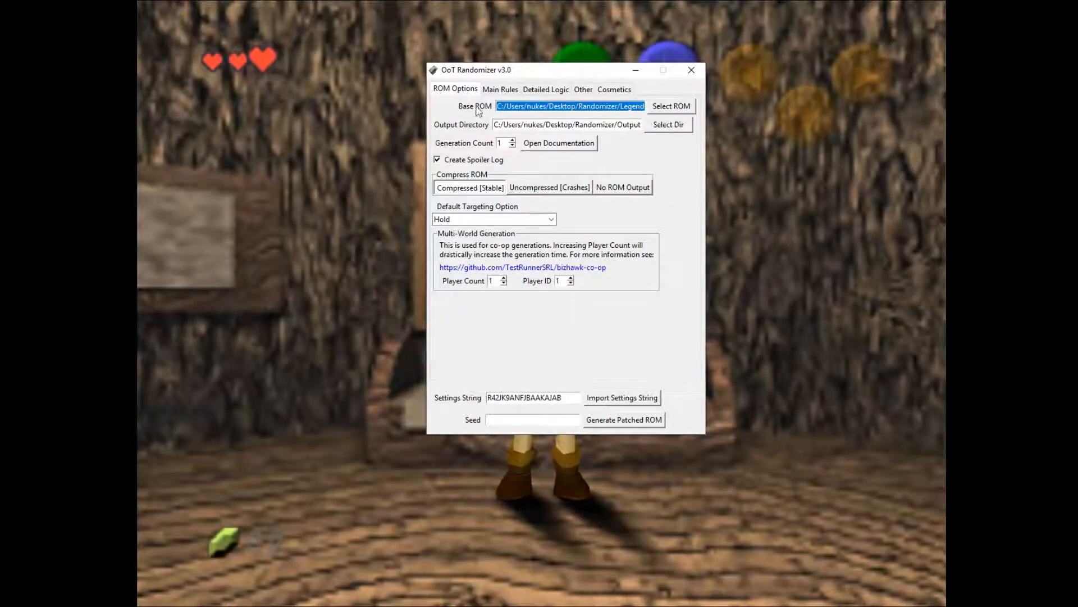
Step: Switch from Main Rules to Cosmetics to confirm the Goron Red Kokiri tunic
click(500, 89)
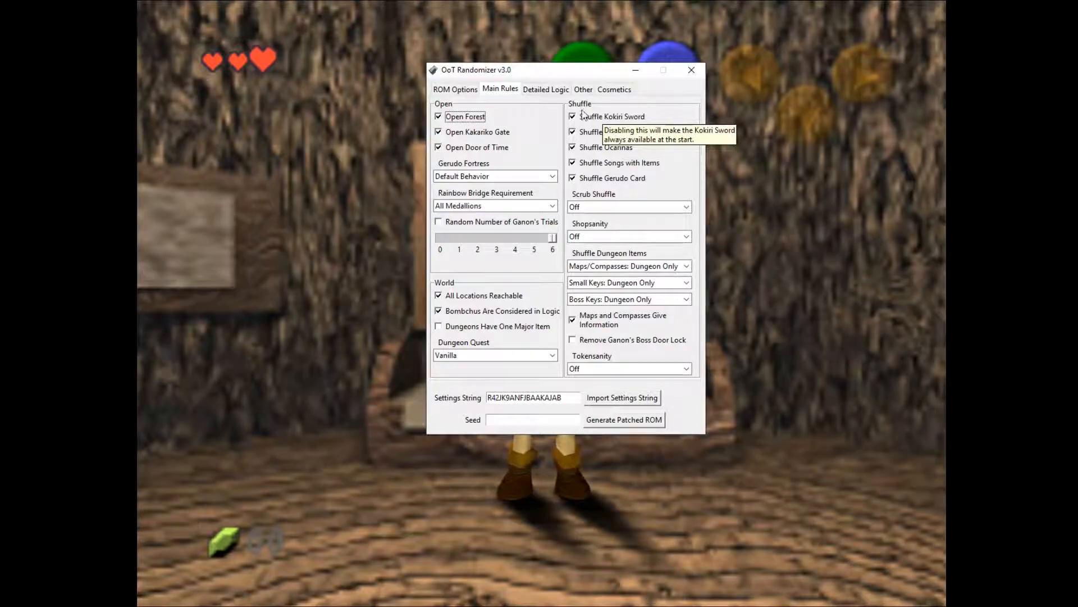
click(613, 88)
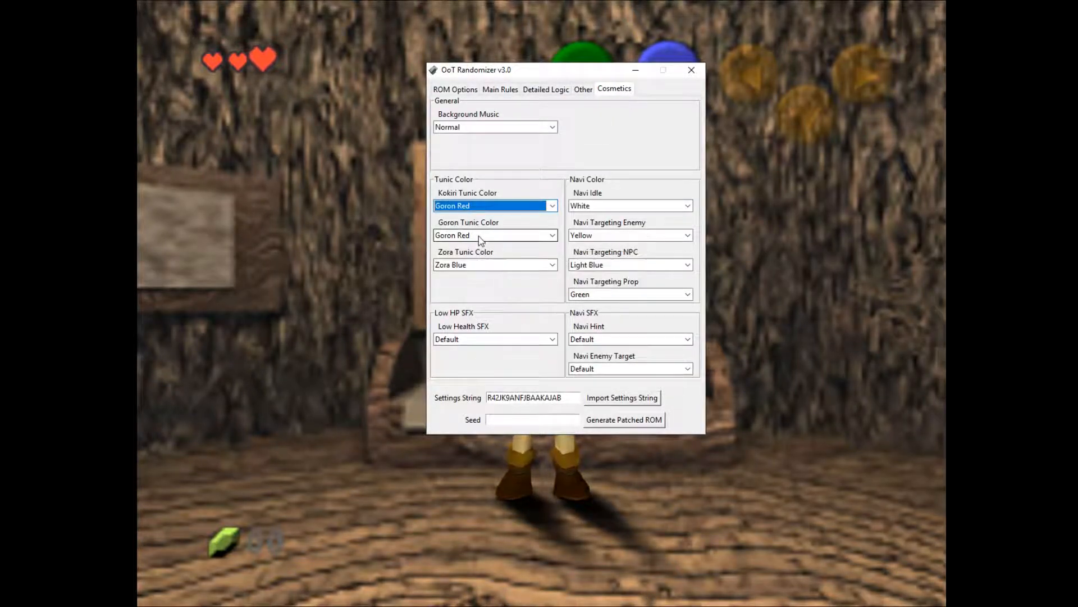